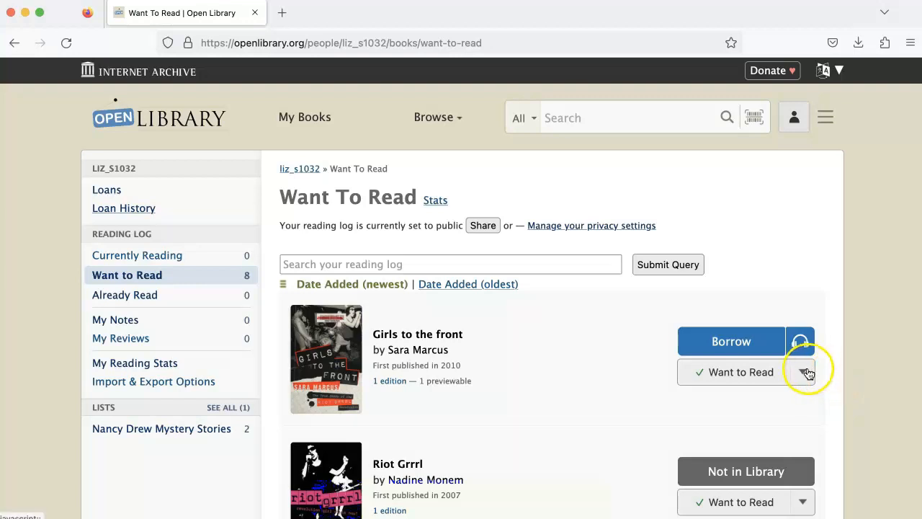
Move Girls to the Front to the Already Read shelf with 2023 as the year finished
click(801, 371)
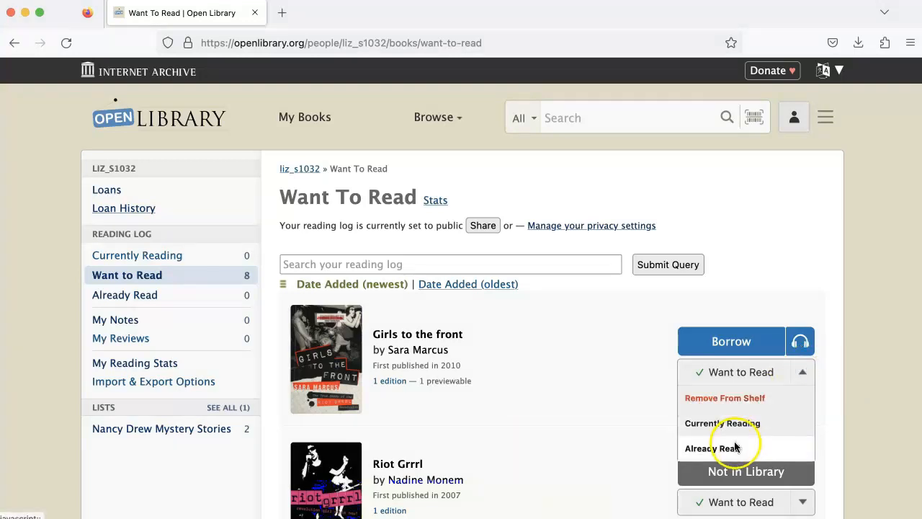
click(724, 447)
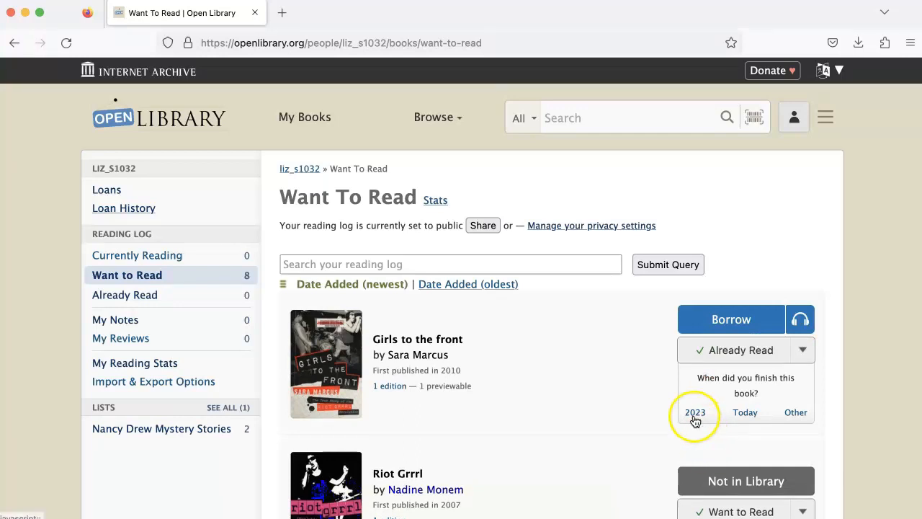
mouse_move(796, 412)
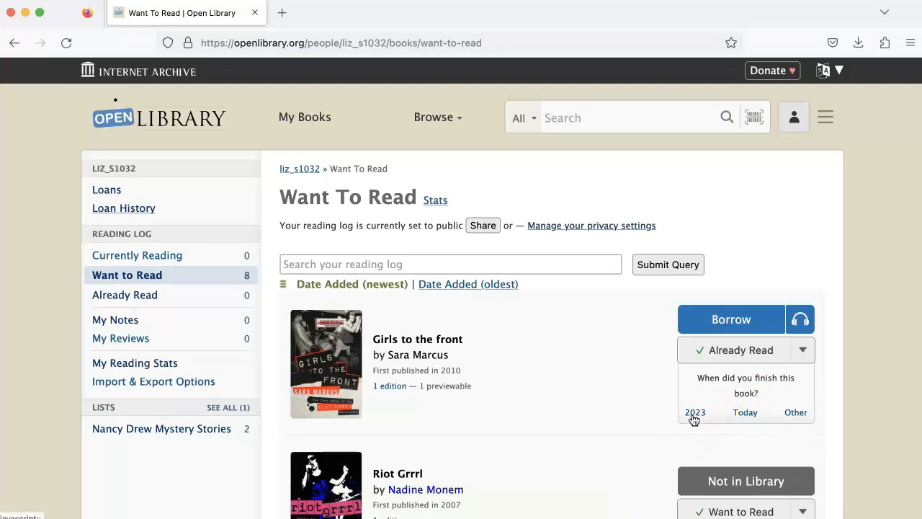
click(694, 412)
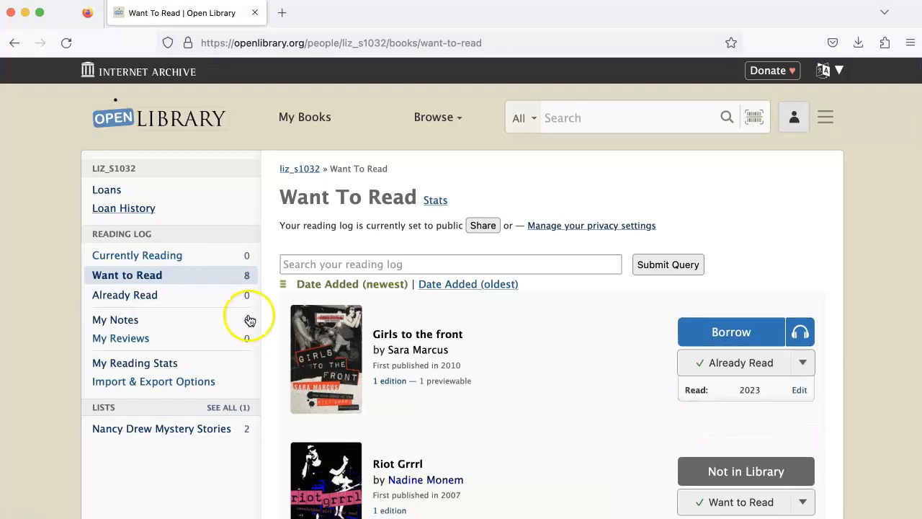
View the Already Read shelf listing Girls to the Front with its 2023 read date
click(124, 294)
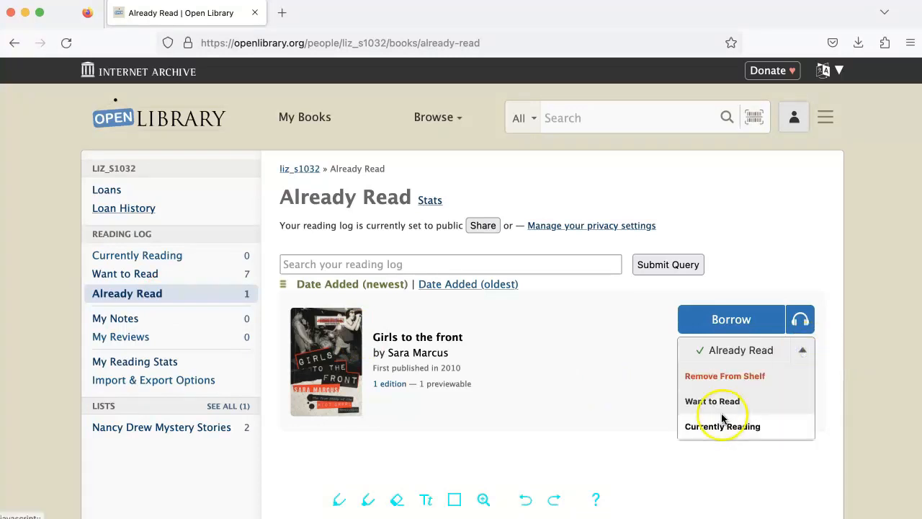
click(711, 400)
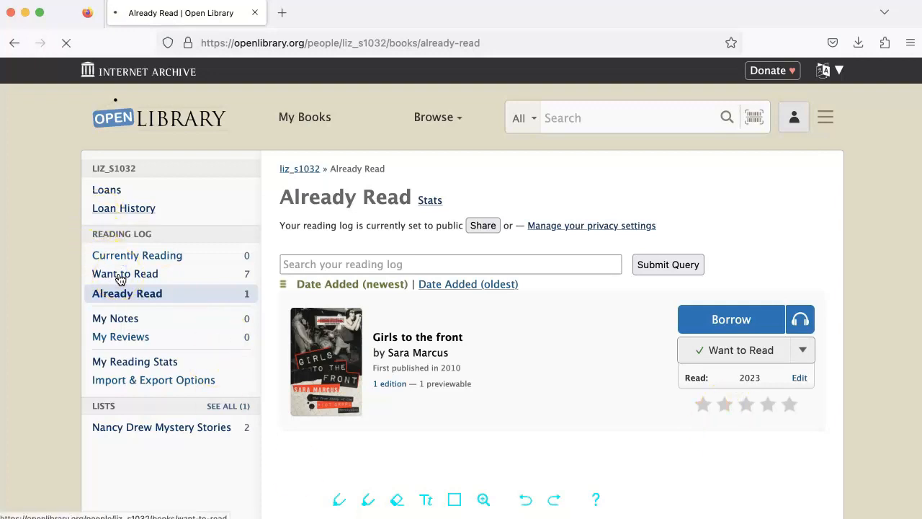
click(124, 274)
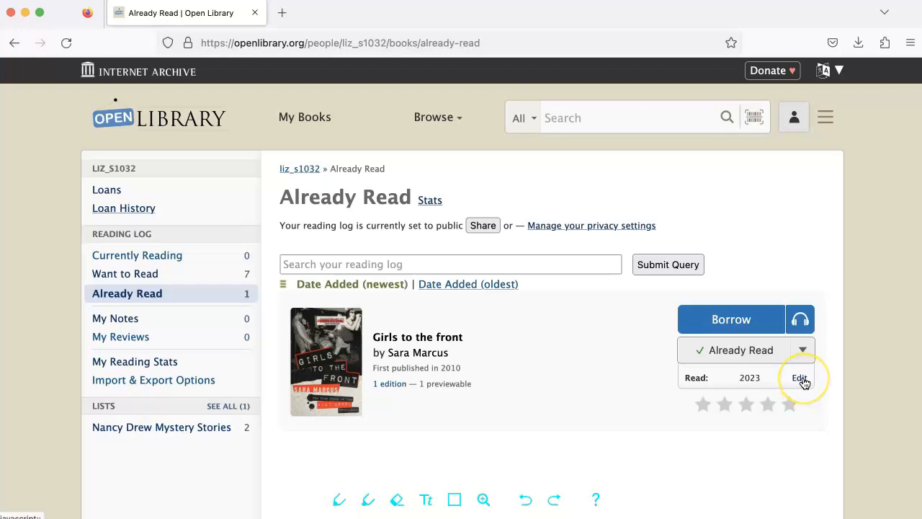
Change the book's check-in read date from 2023 to 2022 and submit it
click(798, 377)
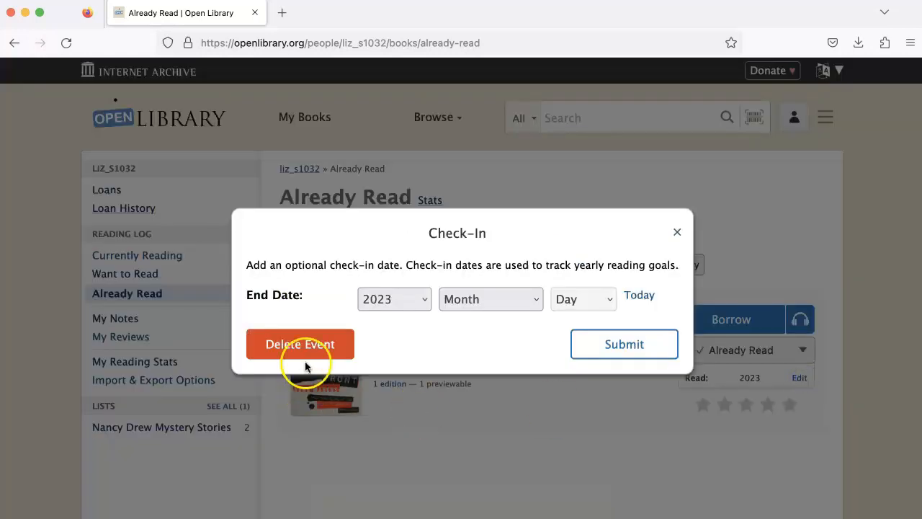
click(395, 299)
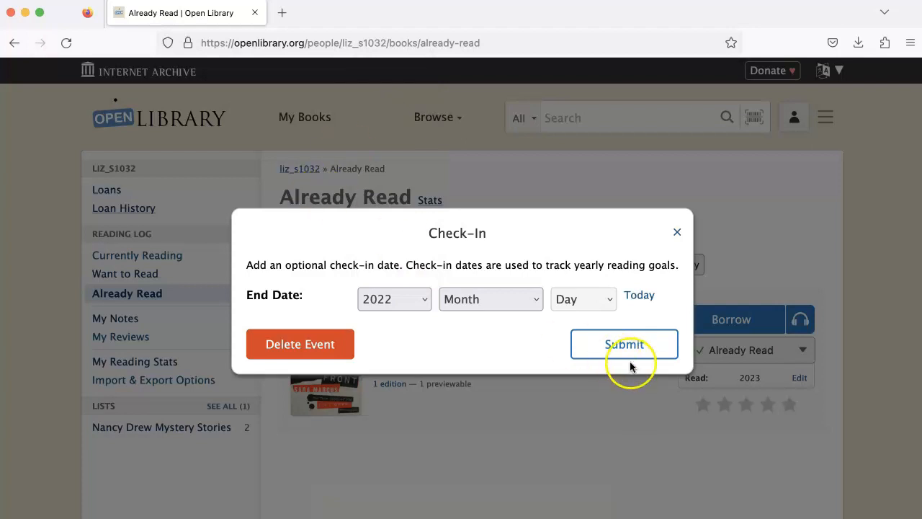
click(623, 342)
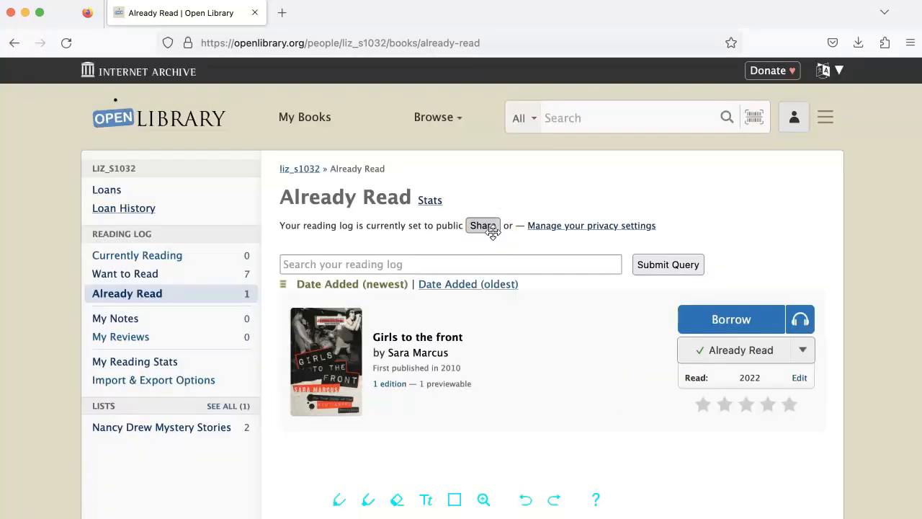
mouse_move(595, 224)
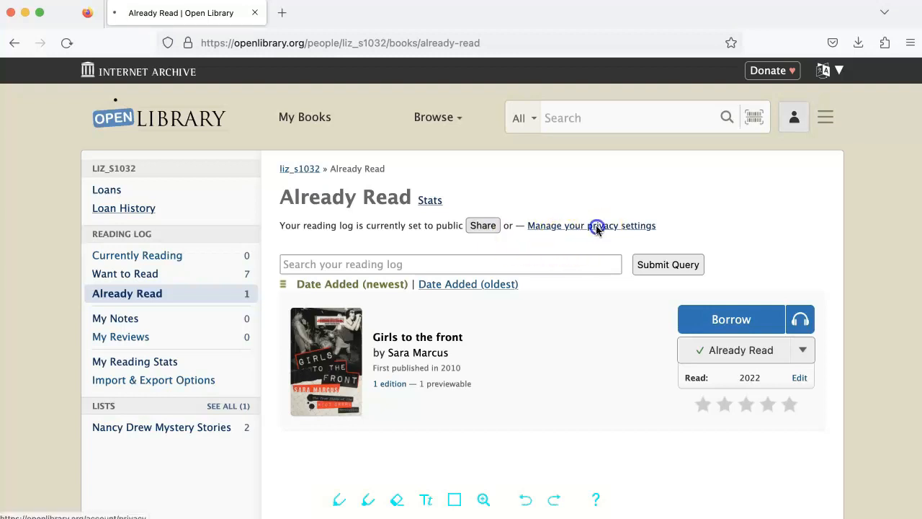
Save the reading log privacy settings with the log kept public (Yes)
click(591, 225)
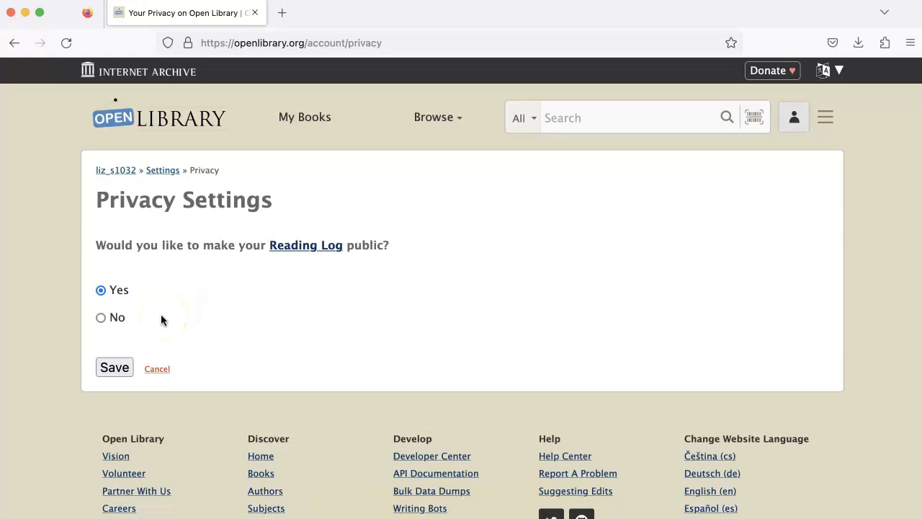
click(113, 368)
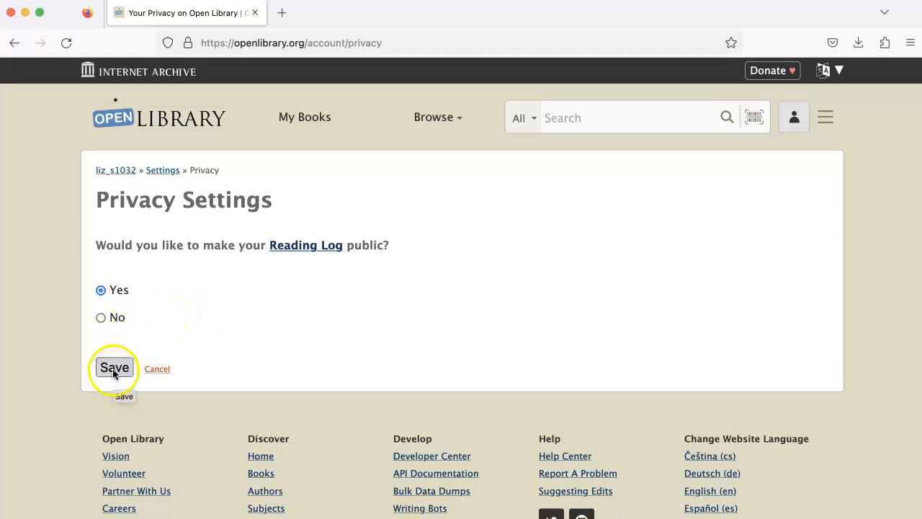